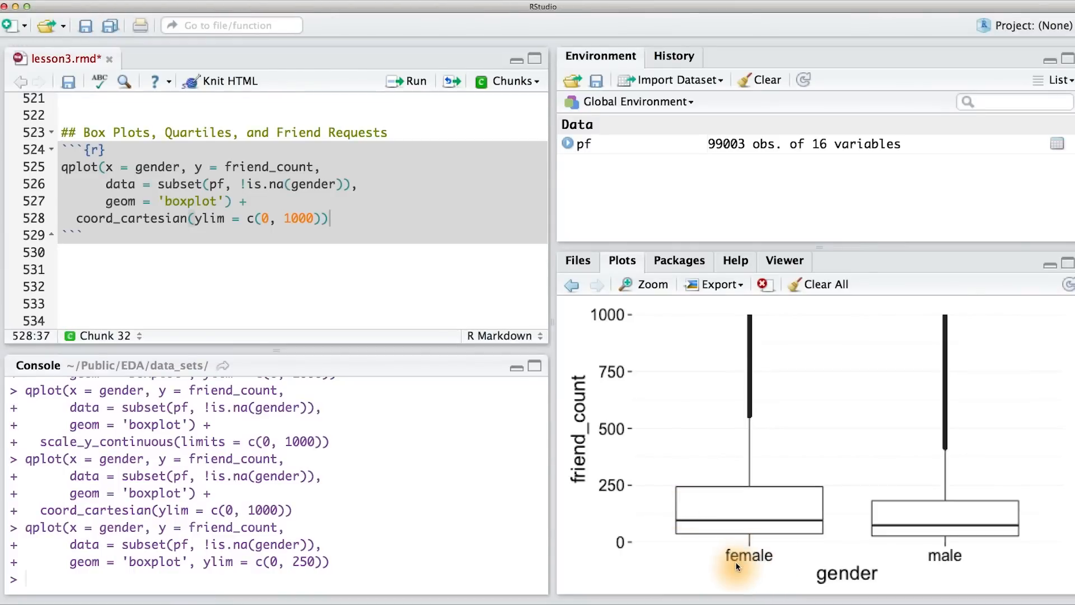
mouse_move(693, 528)
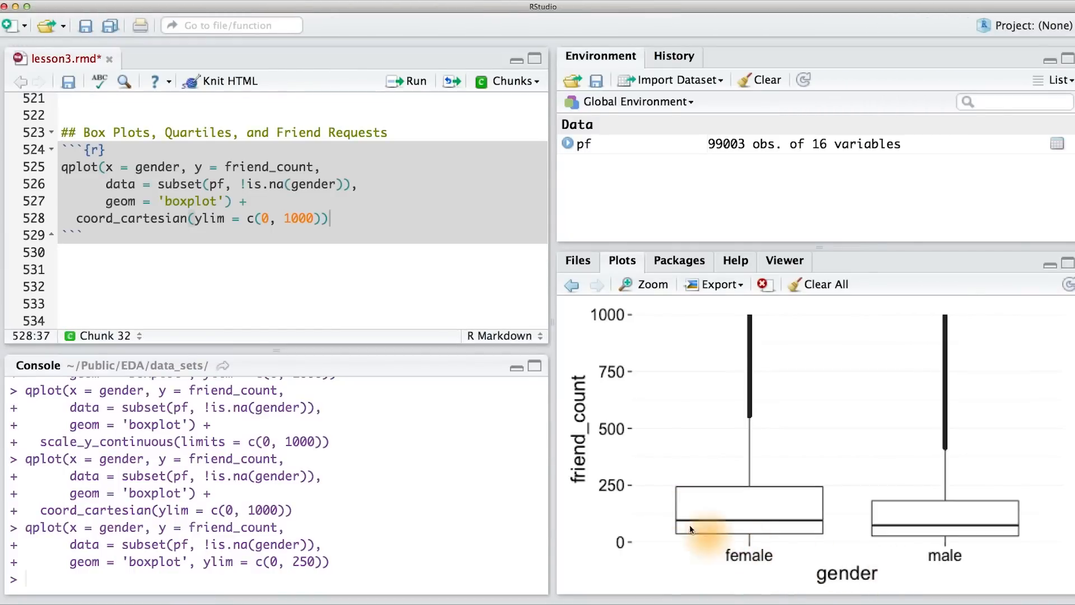
mouse_move(878, 529)
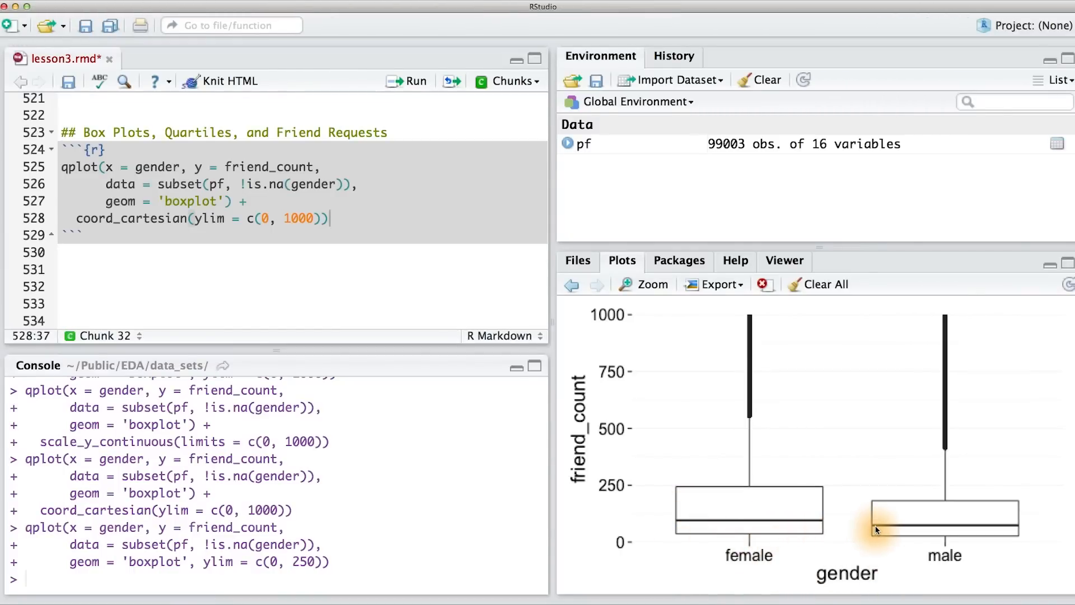
mouse_move(813, 527)
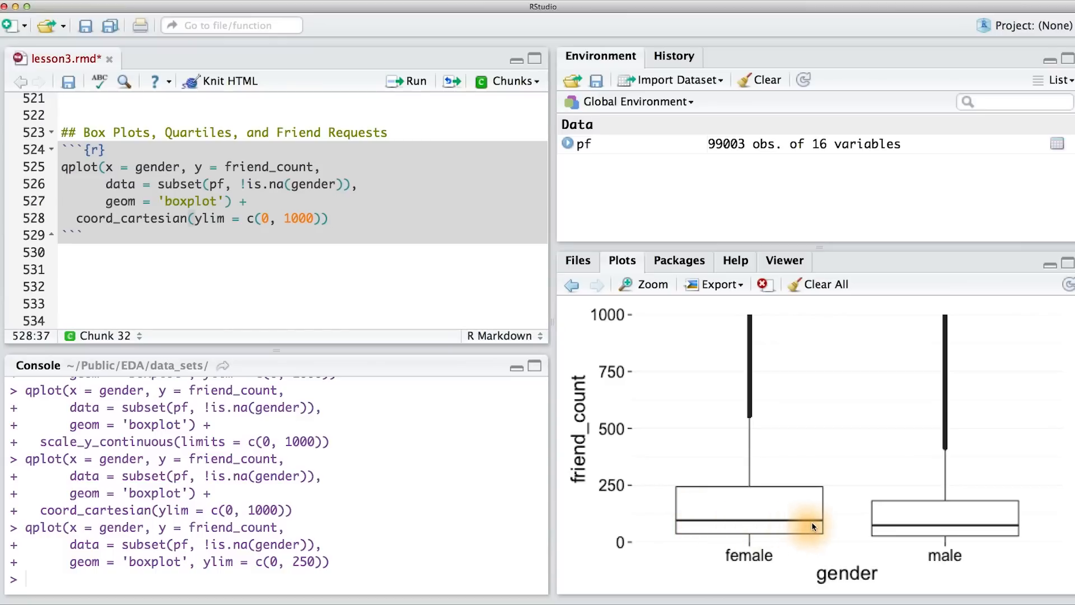
mouse_move(760, 526)
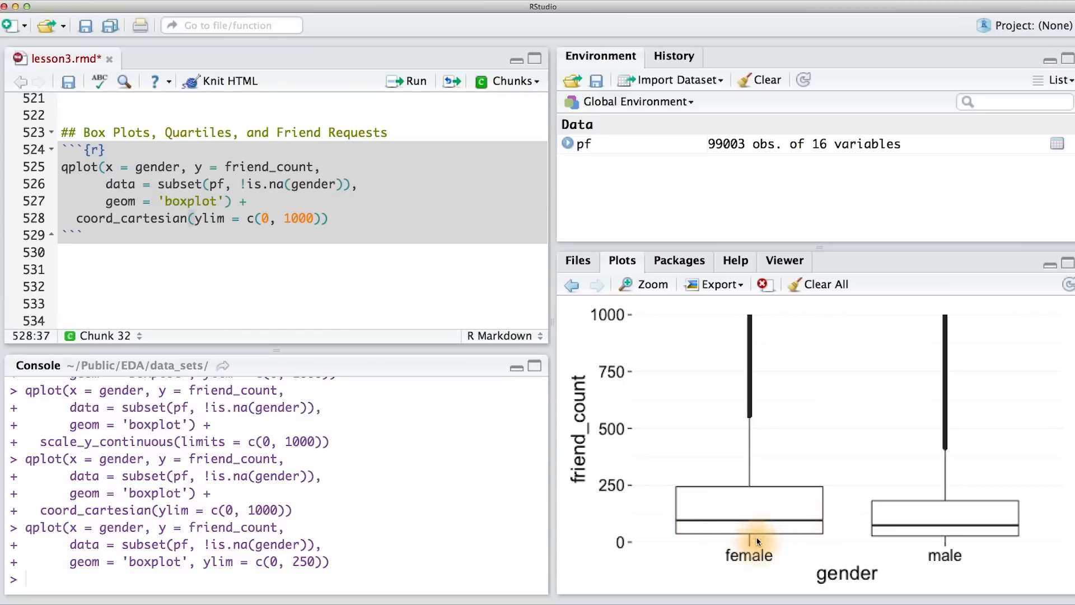
mouse_move(862, 530)
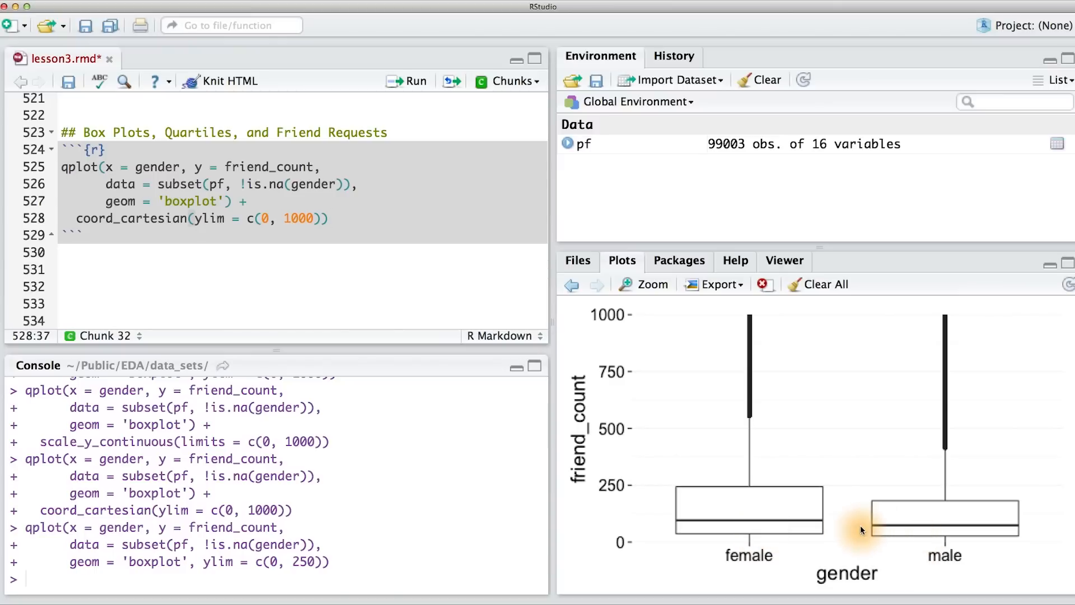
mouse_move(870, 531)
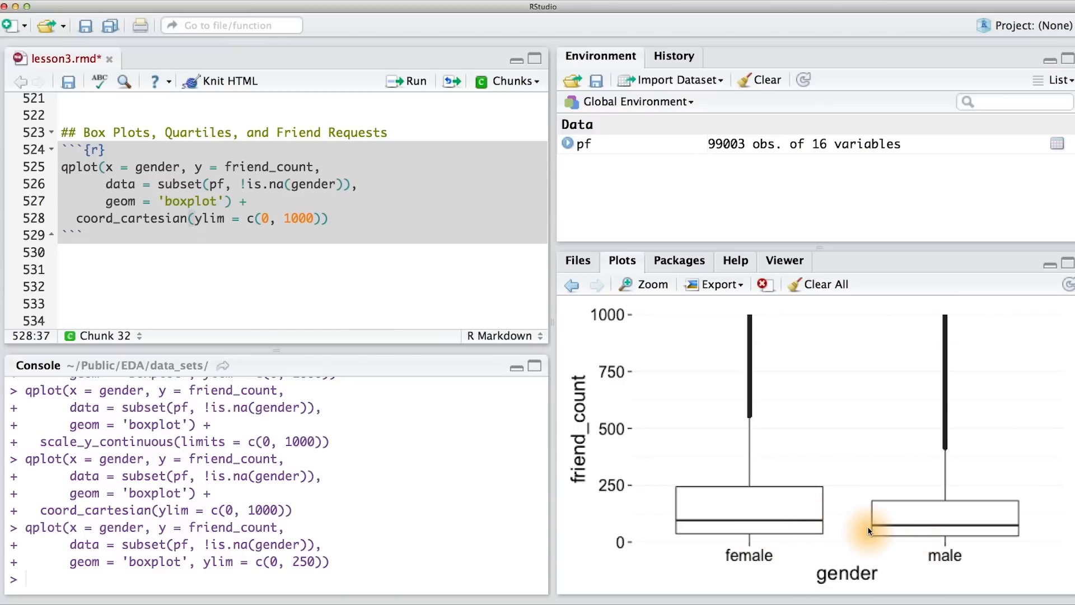
Step: View the gender friend_count boxplot enlarged in its own window, then close it
click(642, 284)
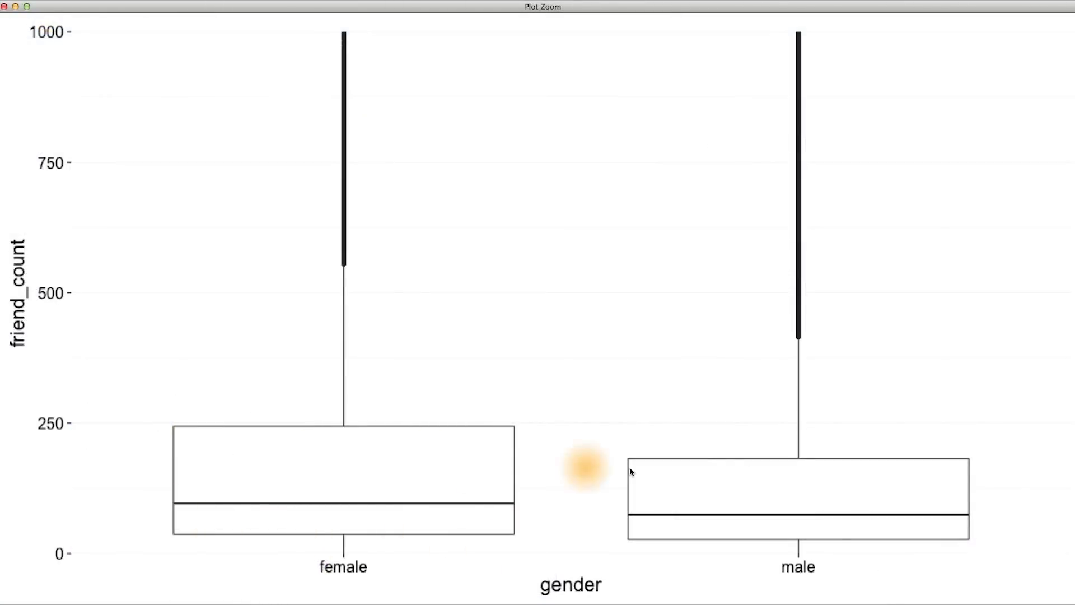
mouse_move(859, 538)
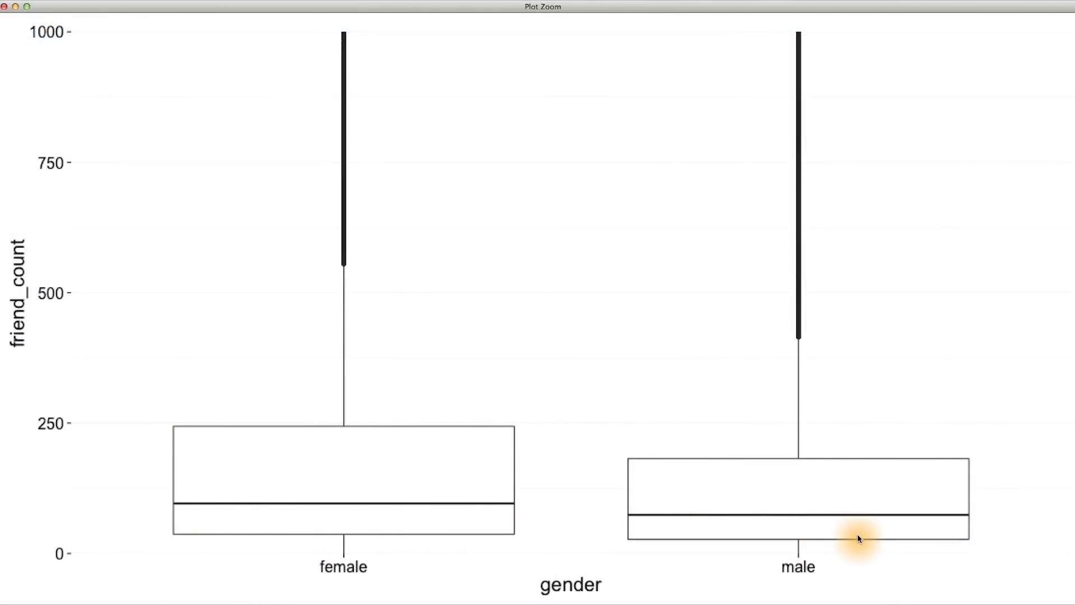
mouse_move(845, 538)
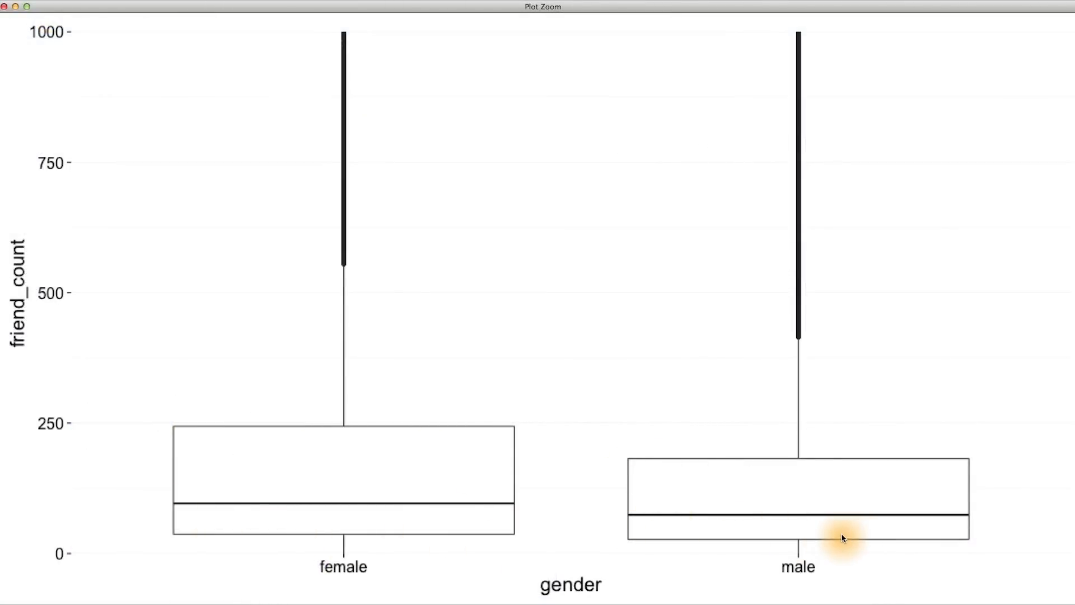
mouse_move(499, 508)
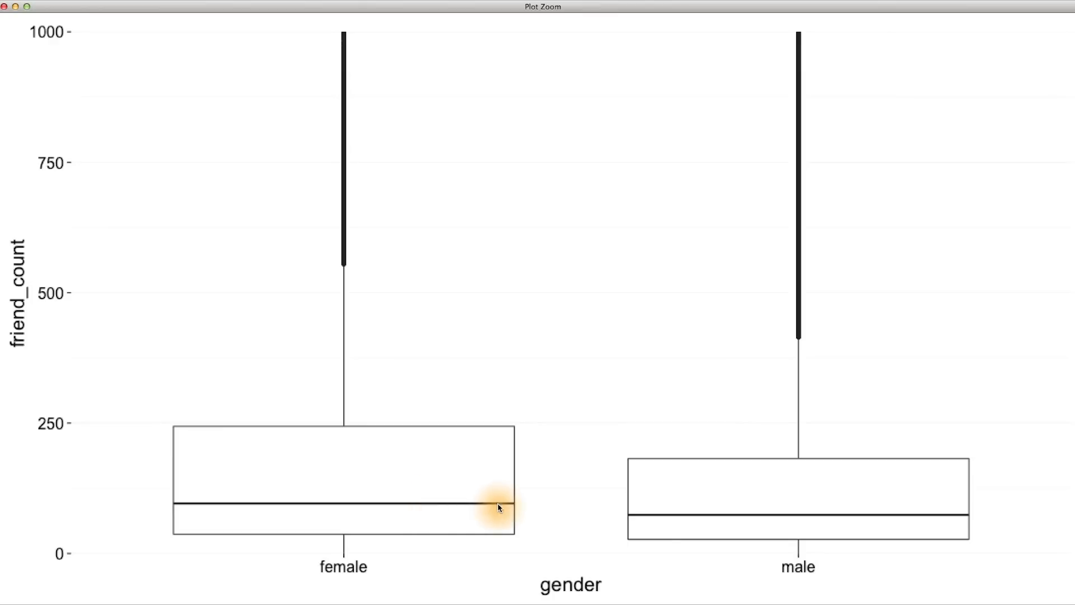
mouse_move(199, 435)
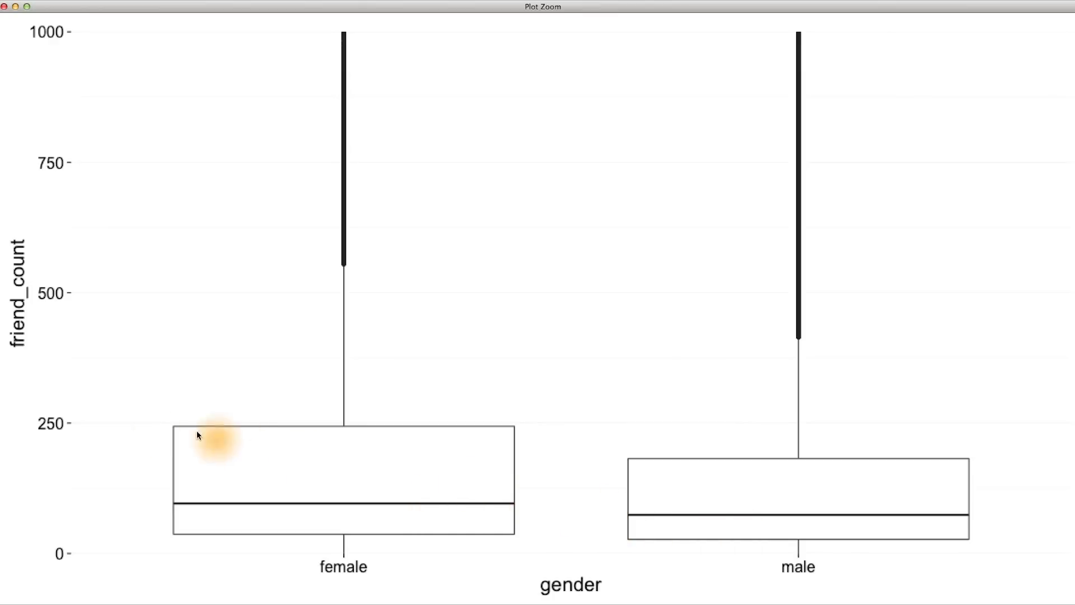
mouse_move(80, 412)
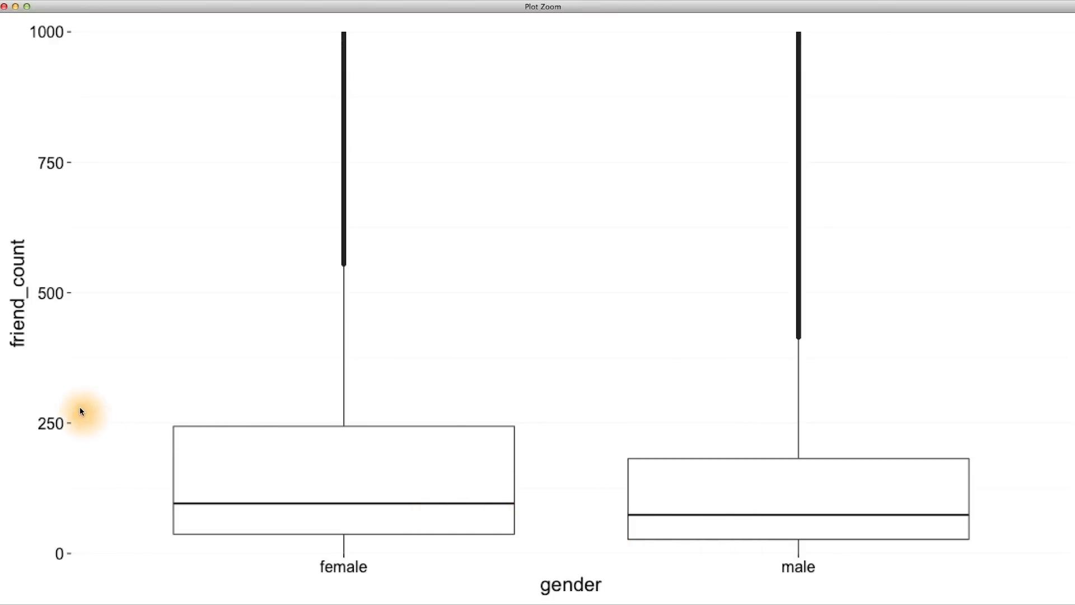
mouse_move(94, 152)
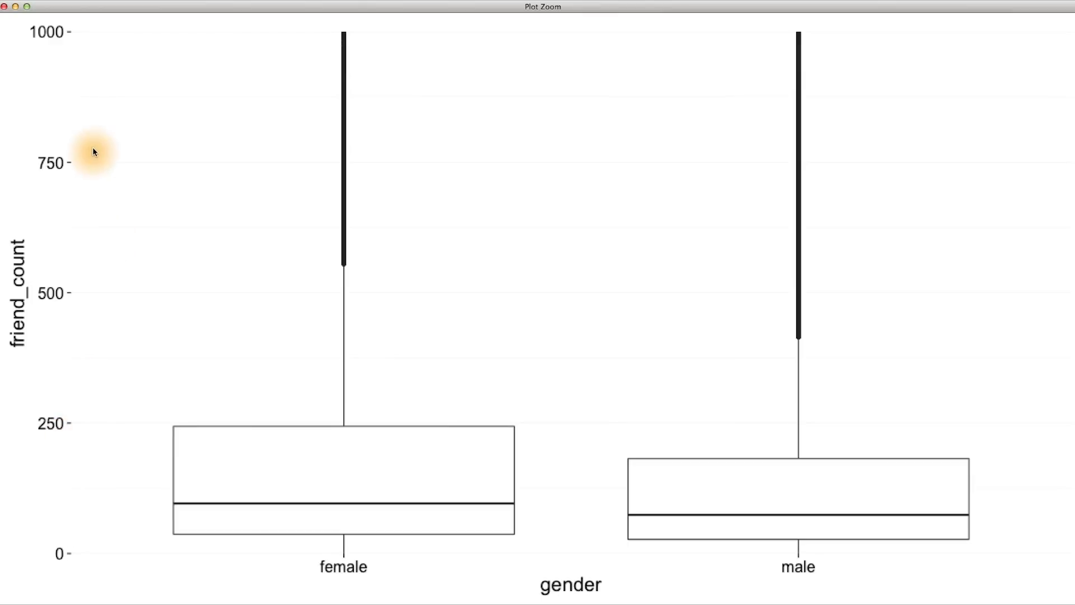
mouse_move(8, 12)
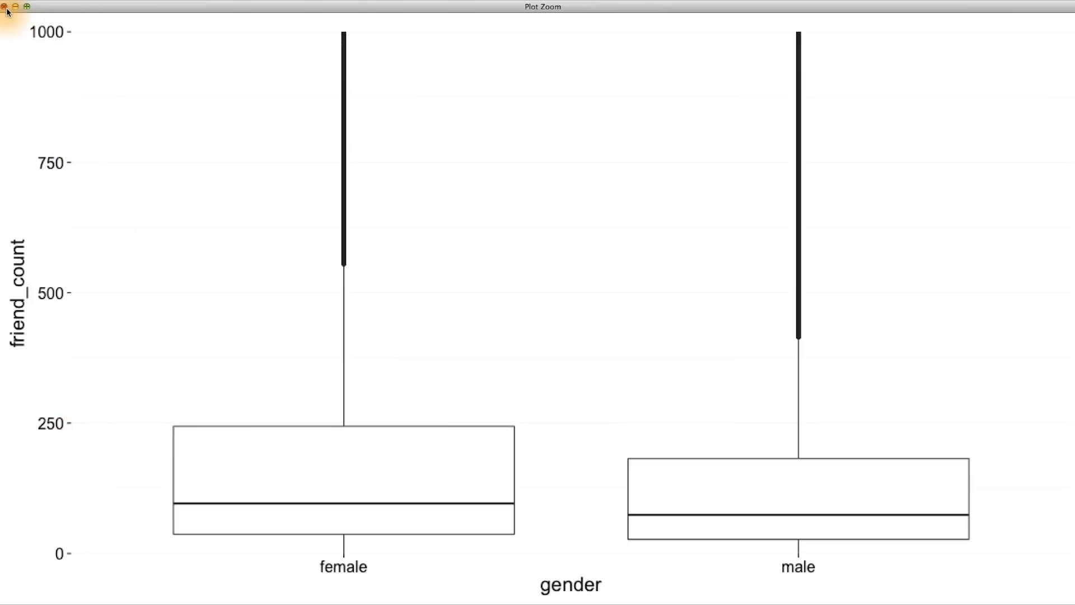
click(7, 7)
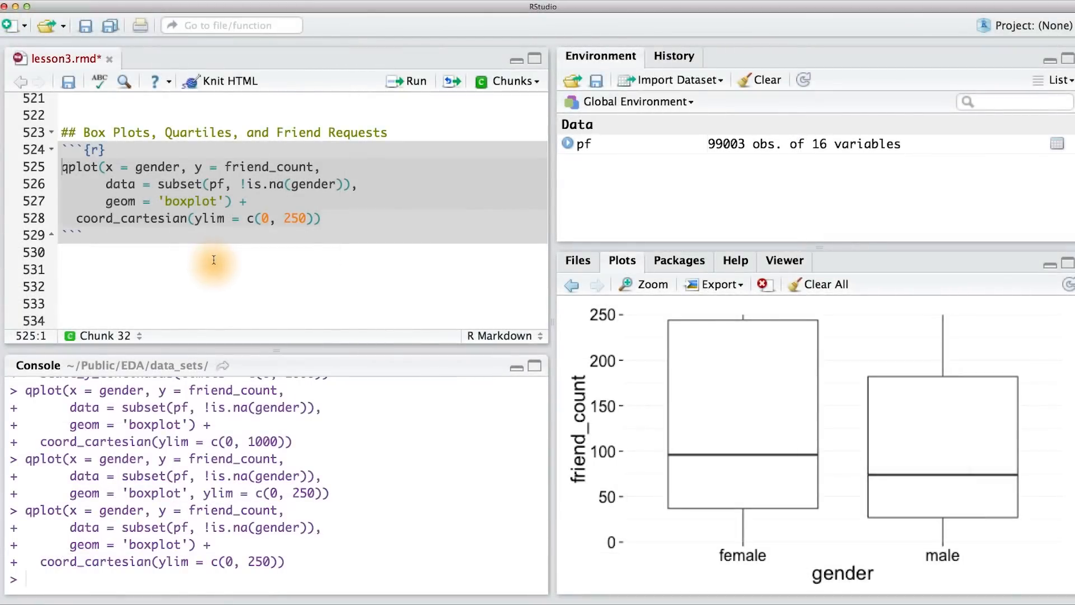
mouse_move(837, 505)
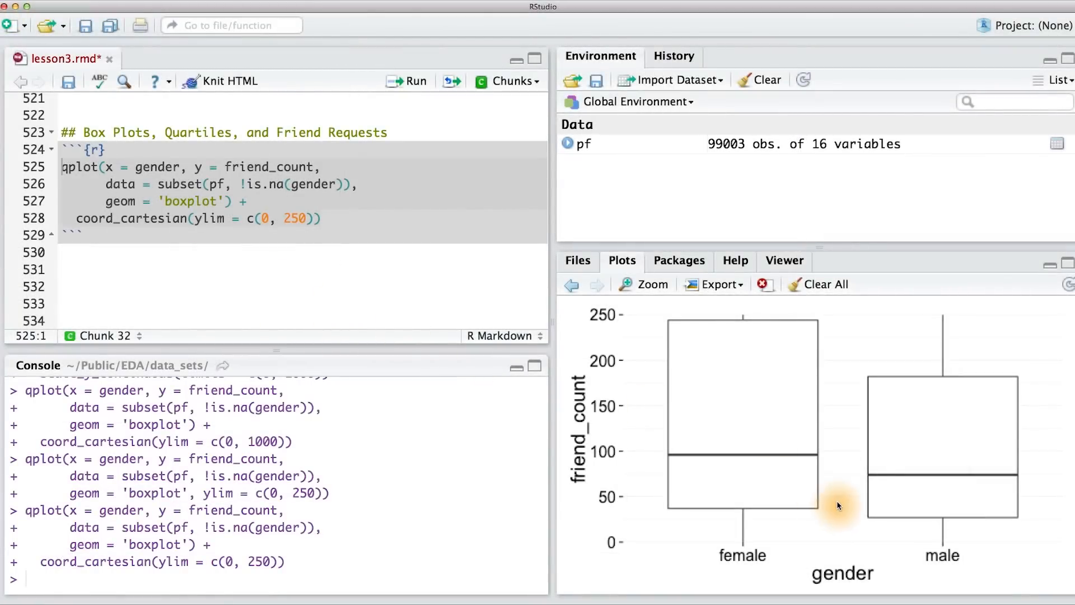
mouse_move(723, 458)
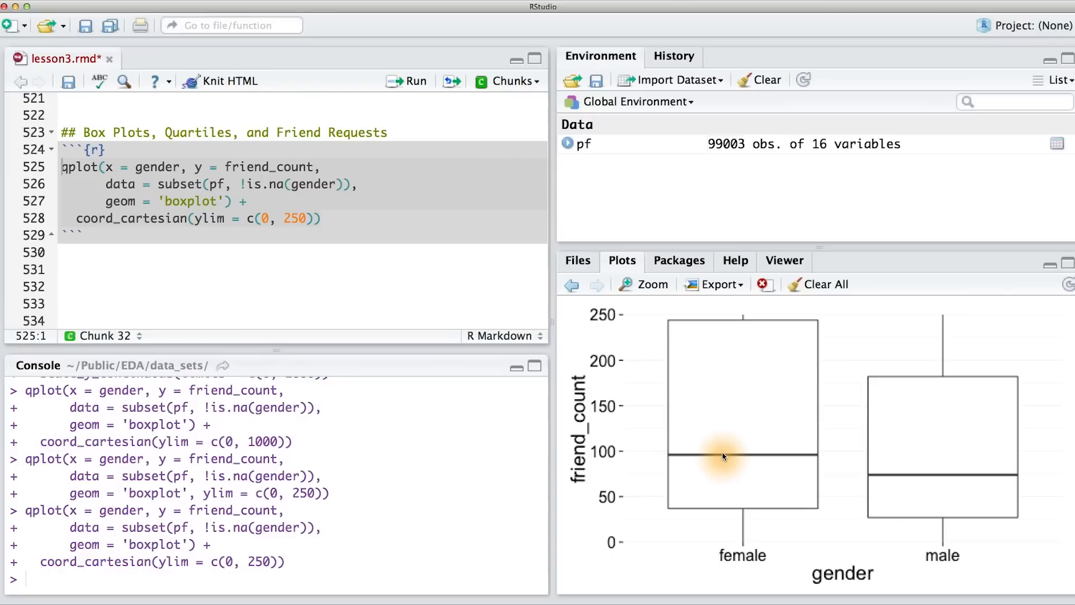
mouse_move(767, 483)
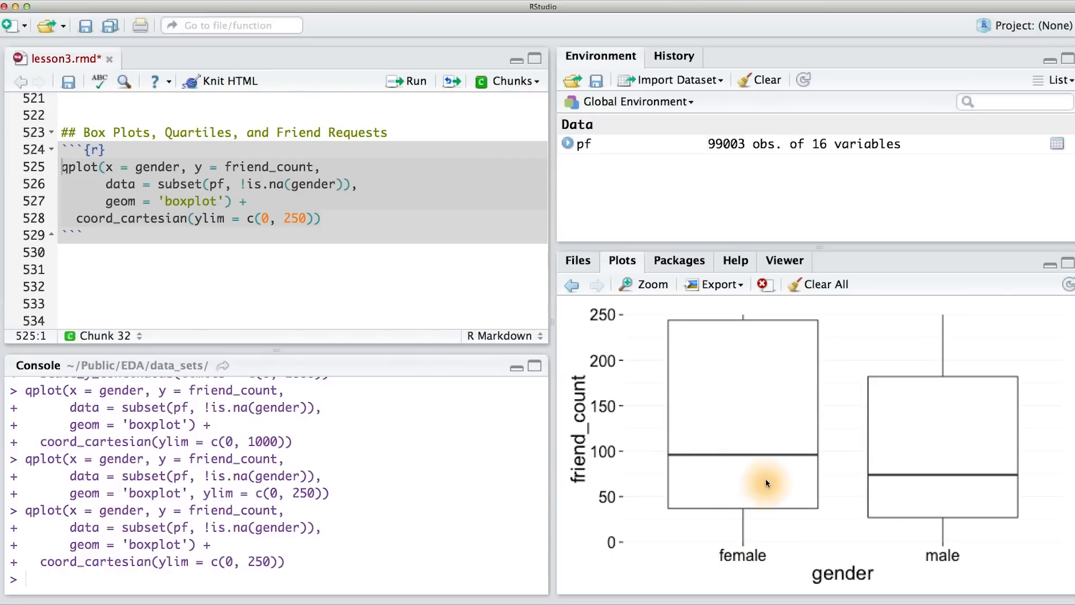
mouse_move(669, 489)
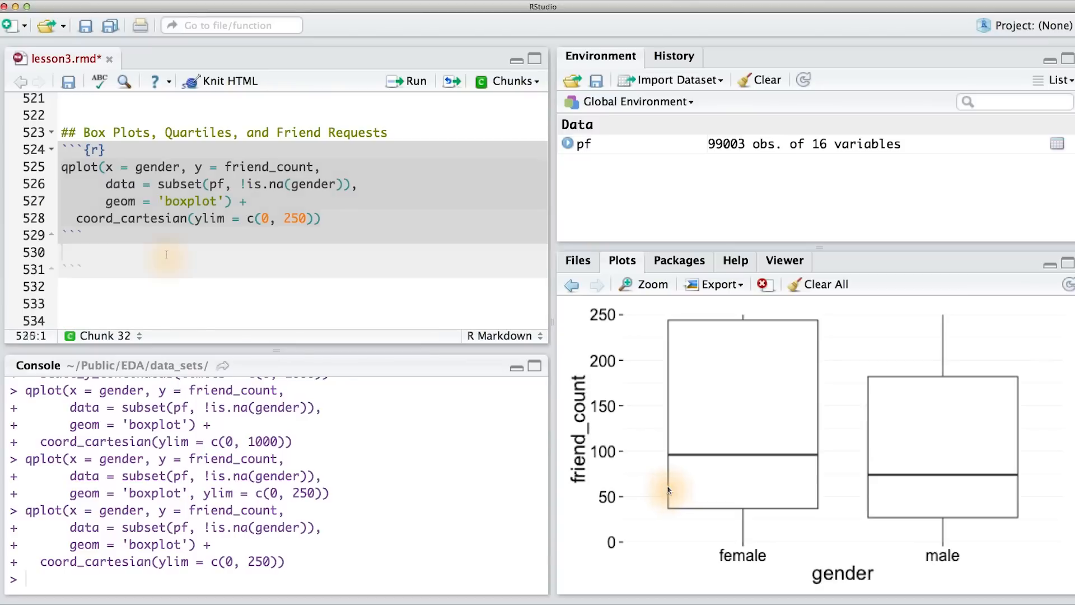
Step: Add by(pf$friend_count, pf$gender, summary) on a new line in the boxplot chunk
click(166, 252)
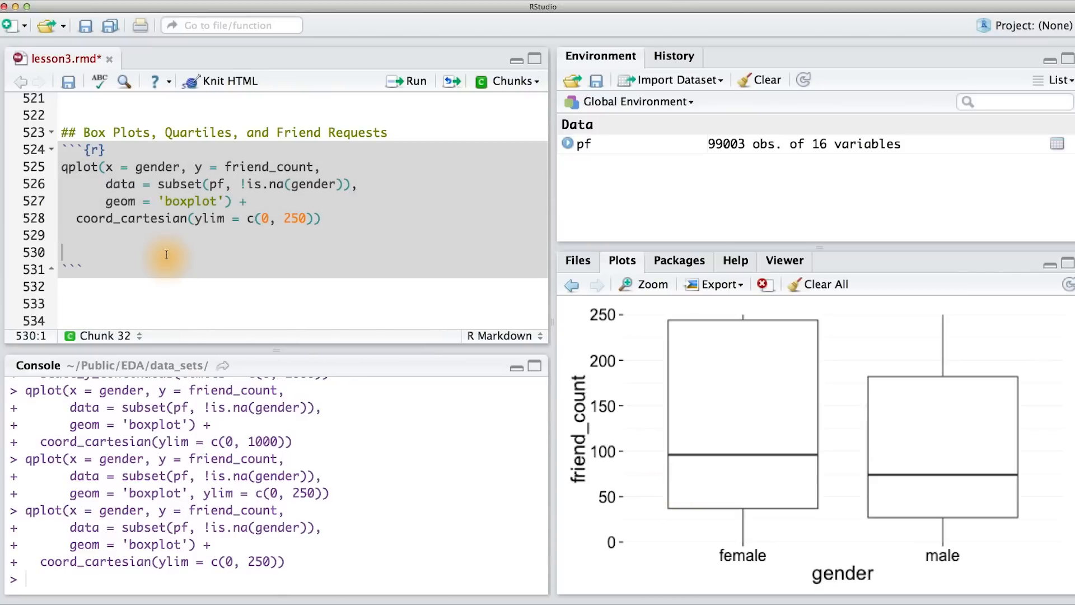
text(b)
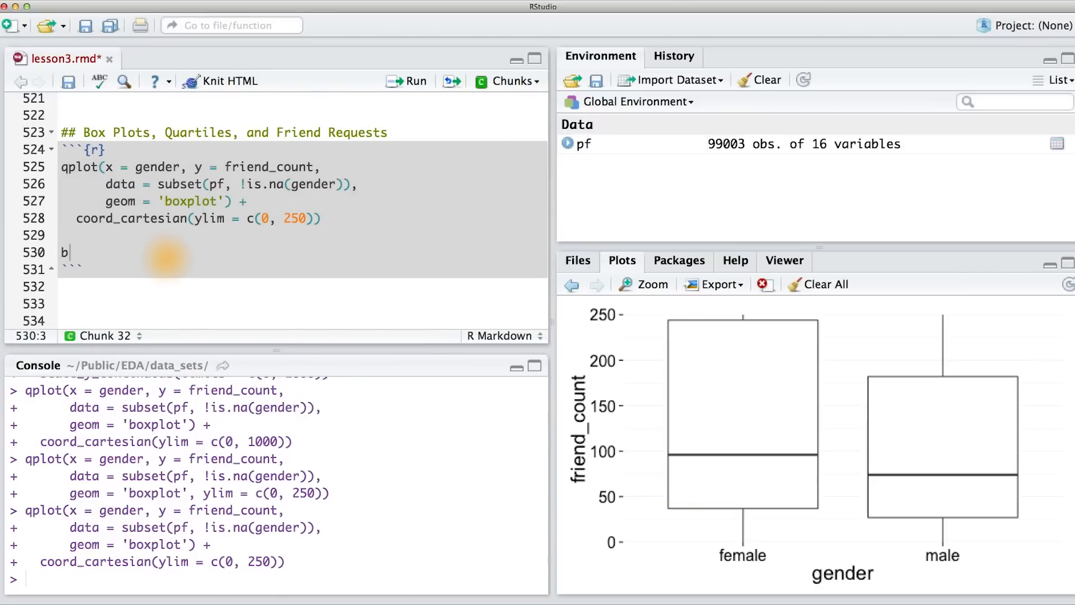
text(y(pf$friend)
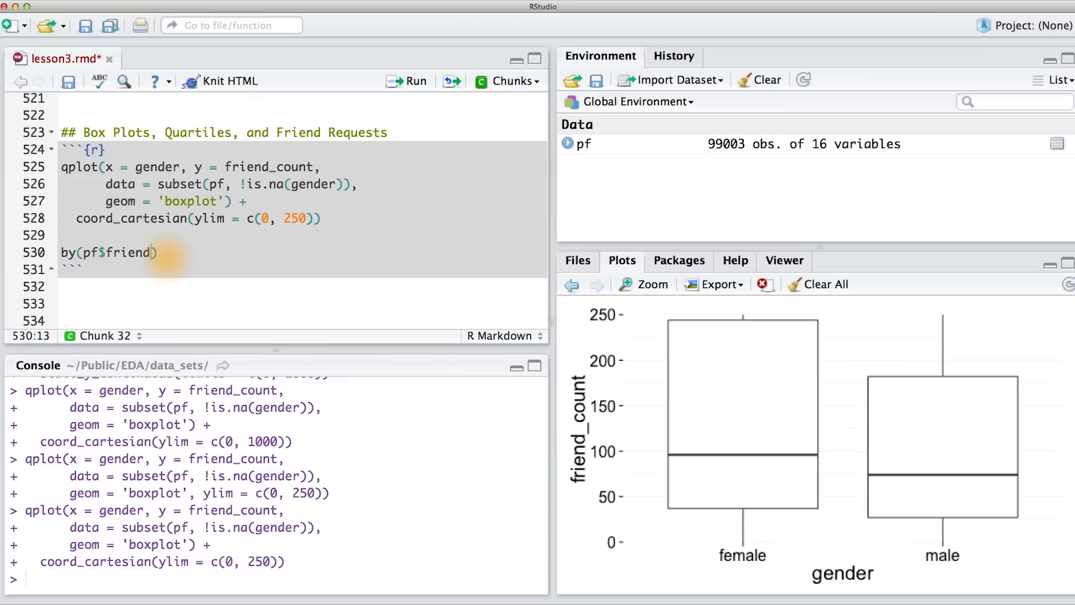
text(_count,)
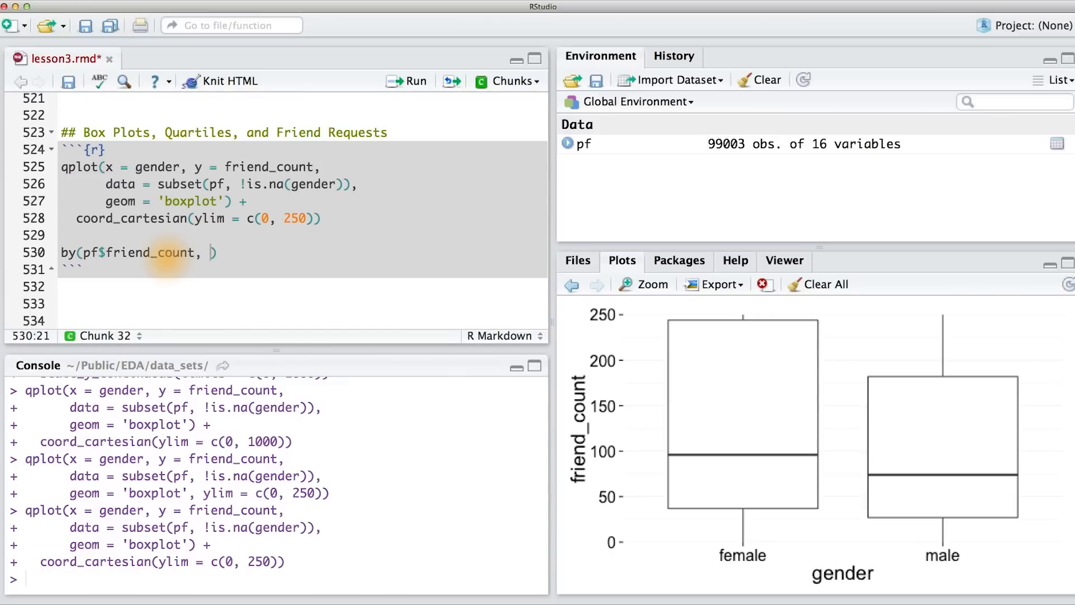
text(pf$)
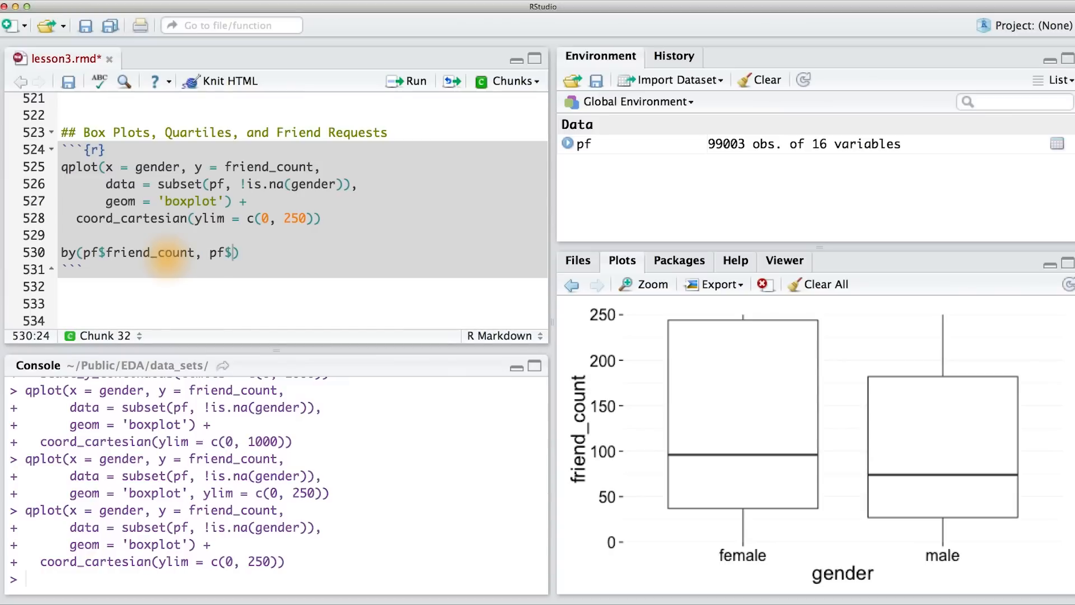
text(gender, sum)
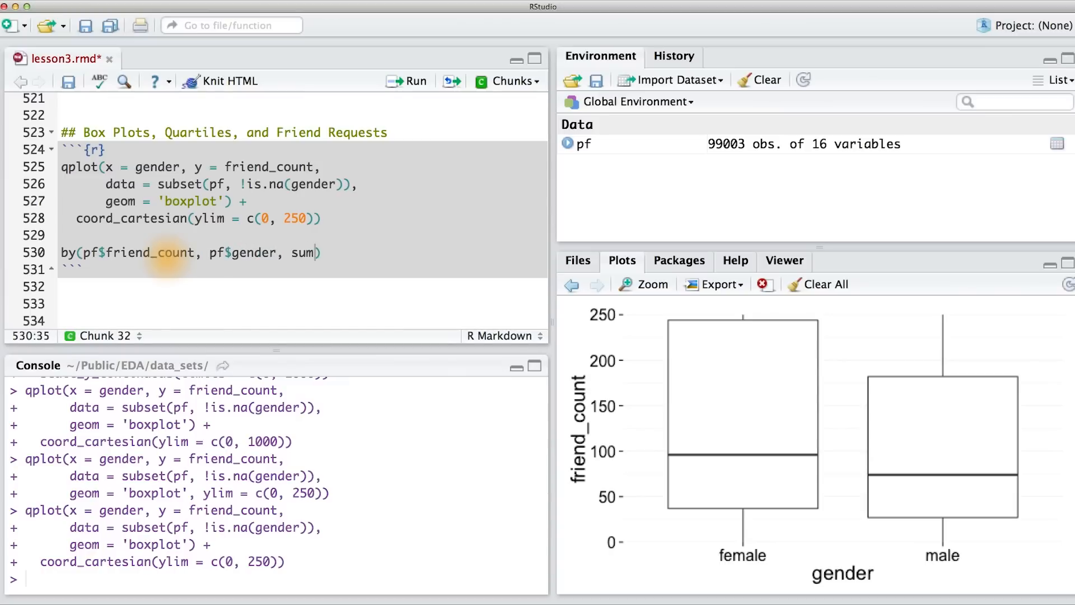
text(mary)
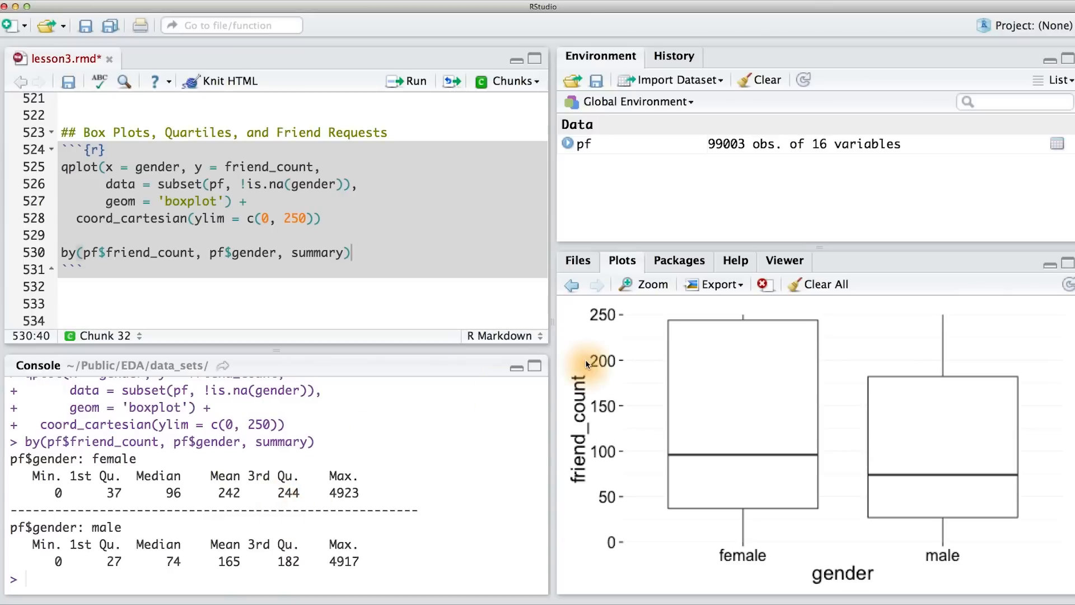
mouse_move(659, 338)
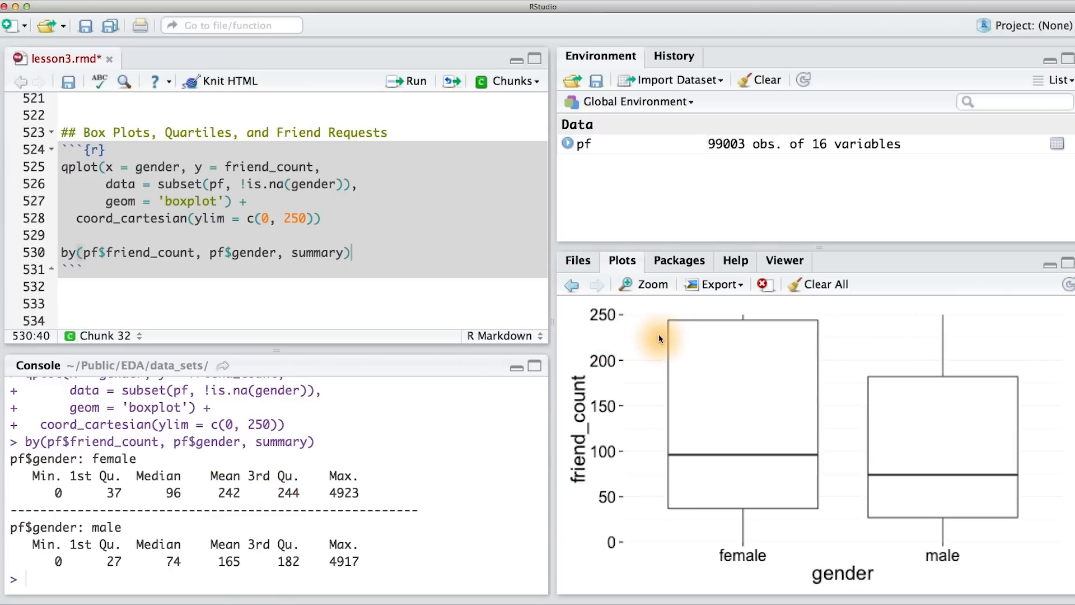
mouse_move(667, 363)
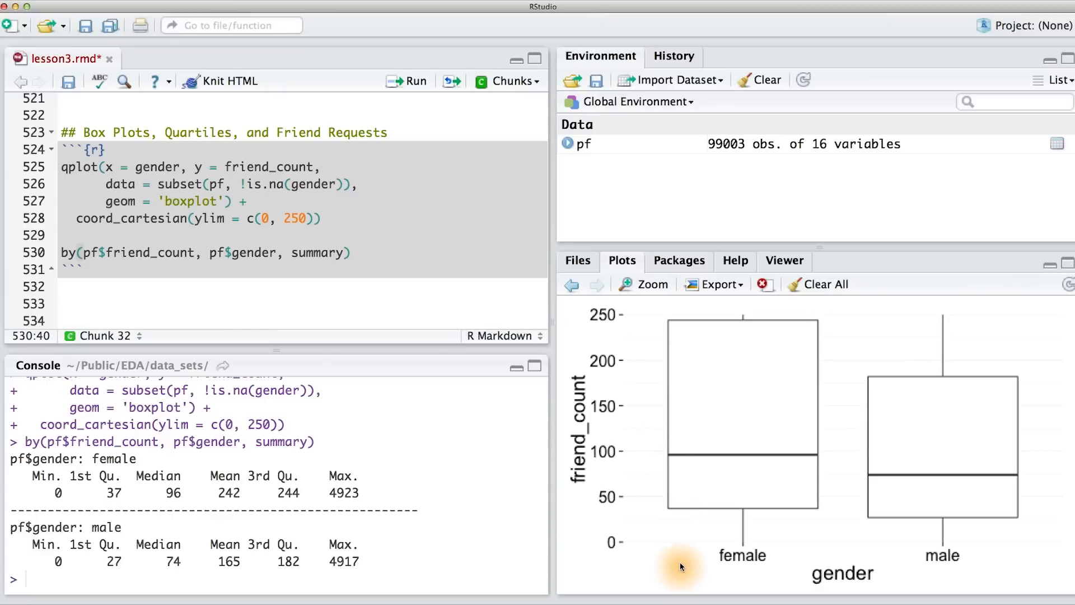
mouse_move(665, 364)
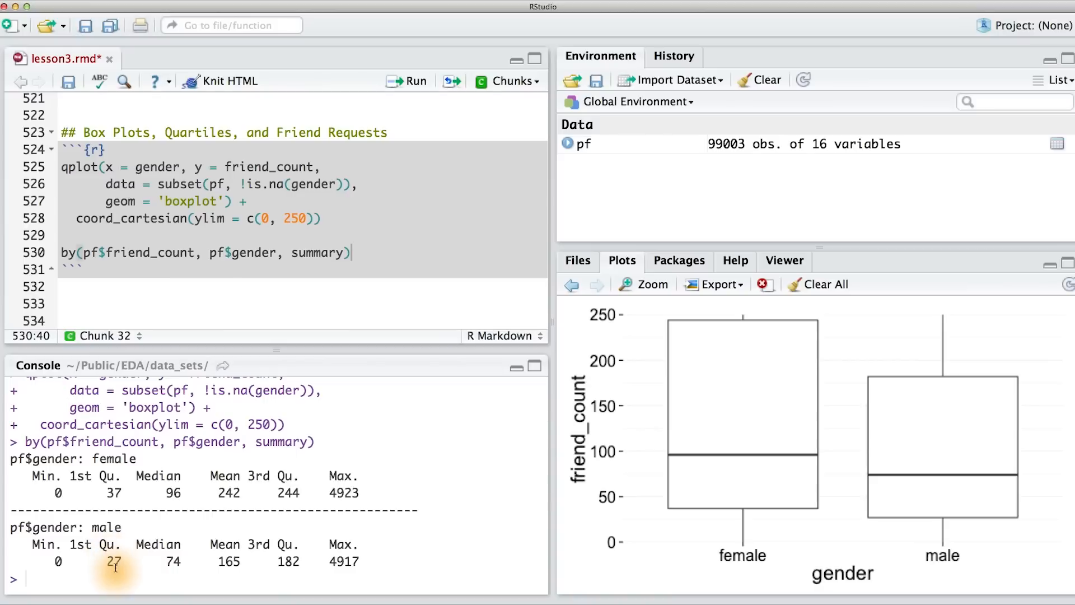
mouse_move(312, 575)
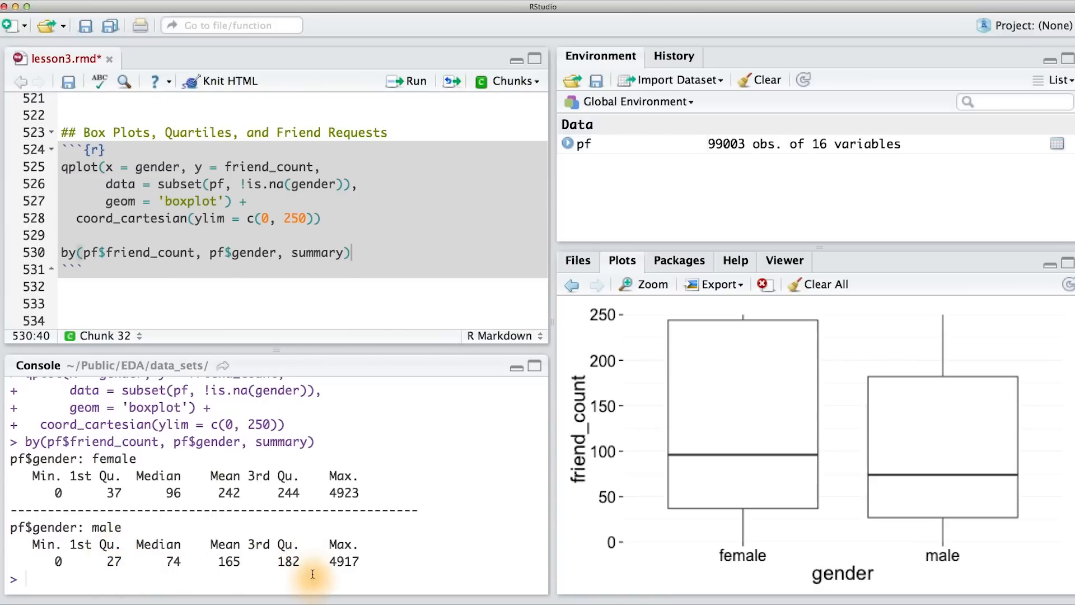
mouse_move(874, 400)
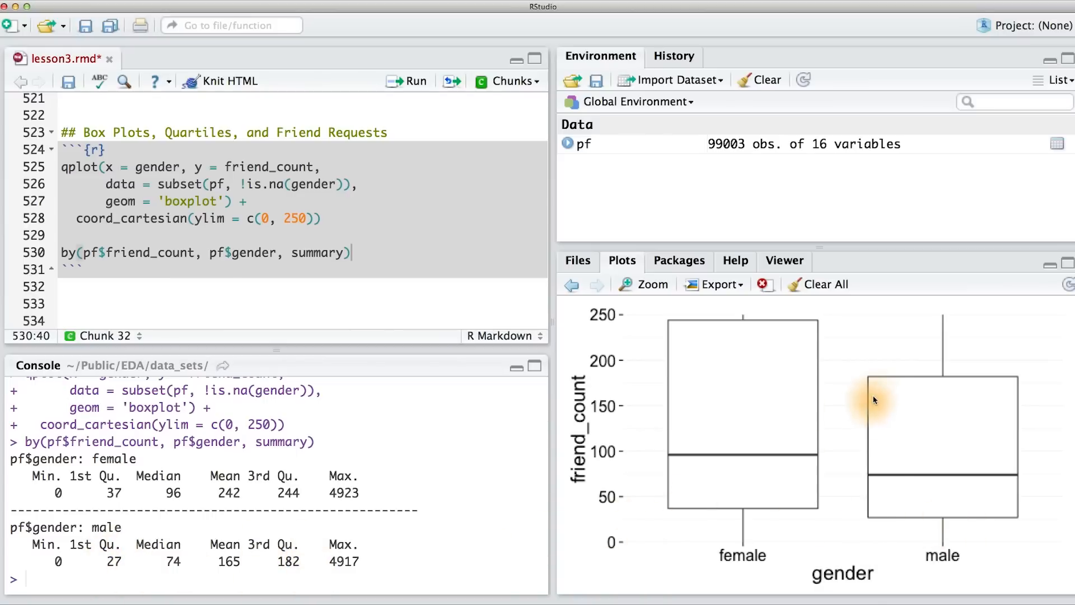
click(86, 218)
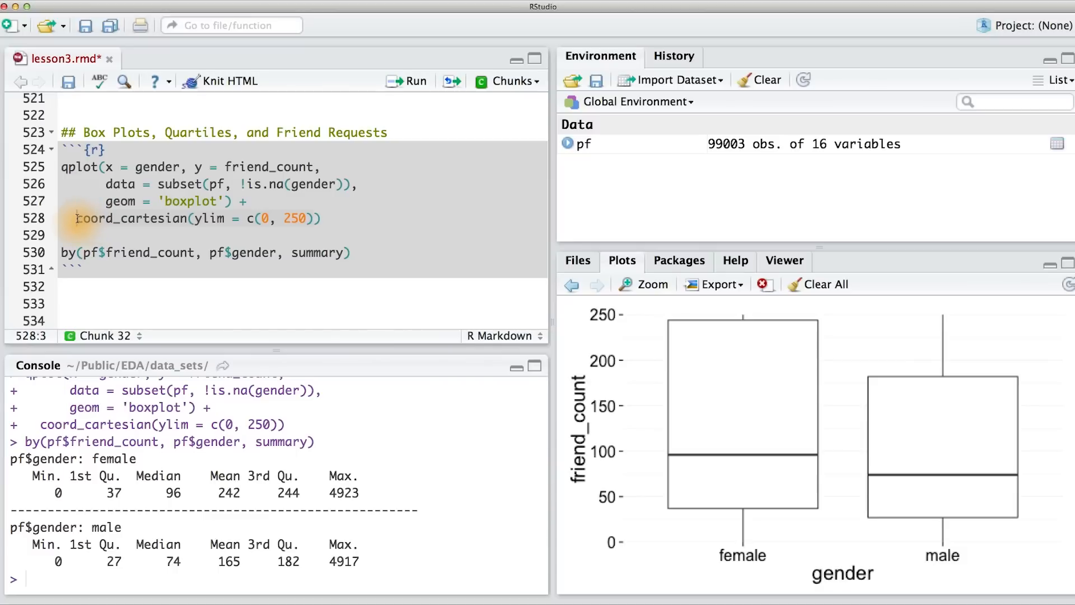
click(323, 218)
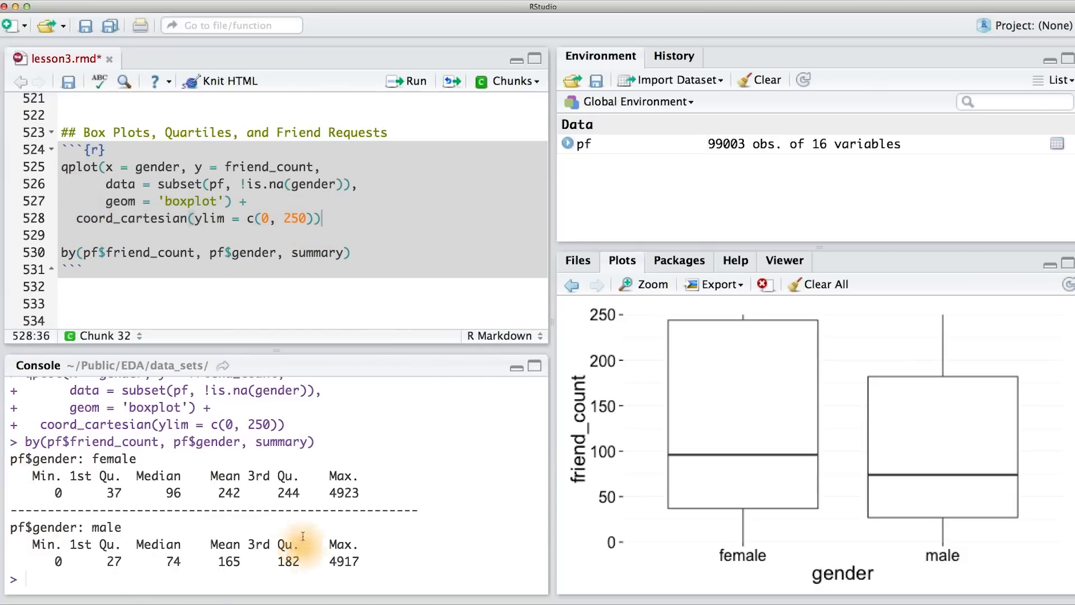
mouse_move(684, 408)
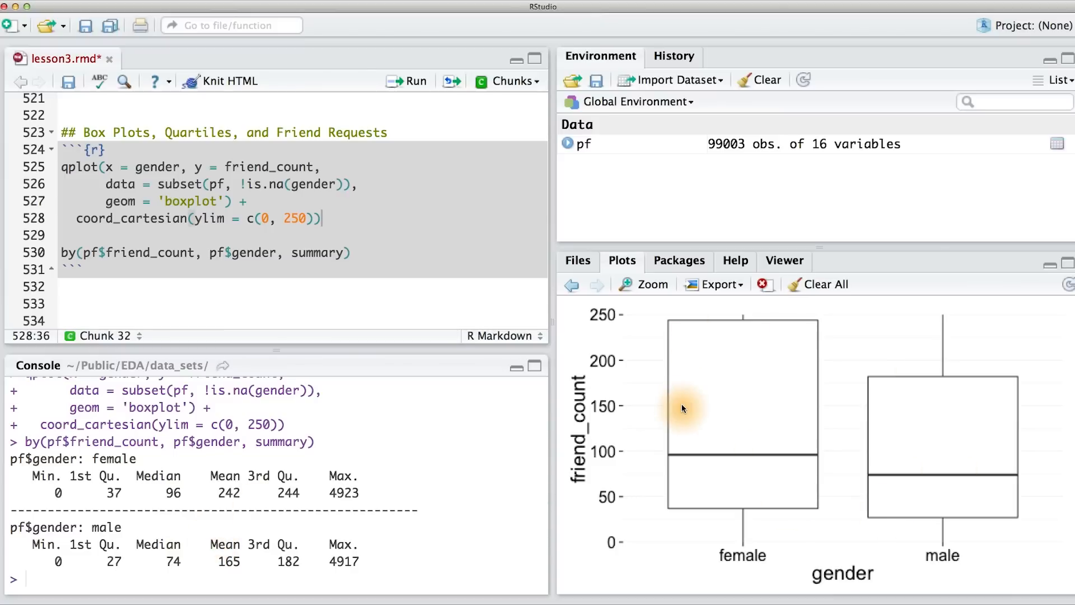
mouse_move(158, 167)
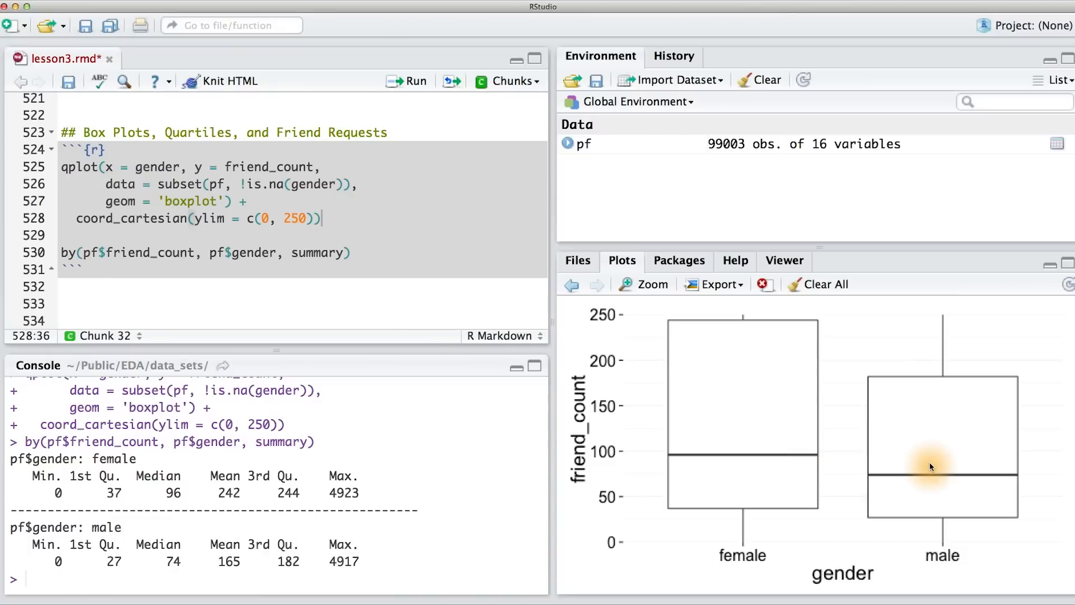
mouse_move(529, 437)
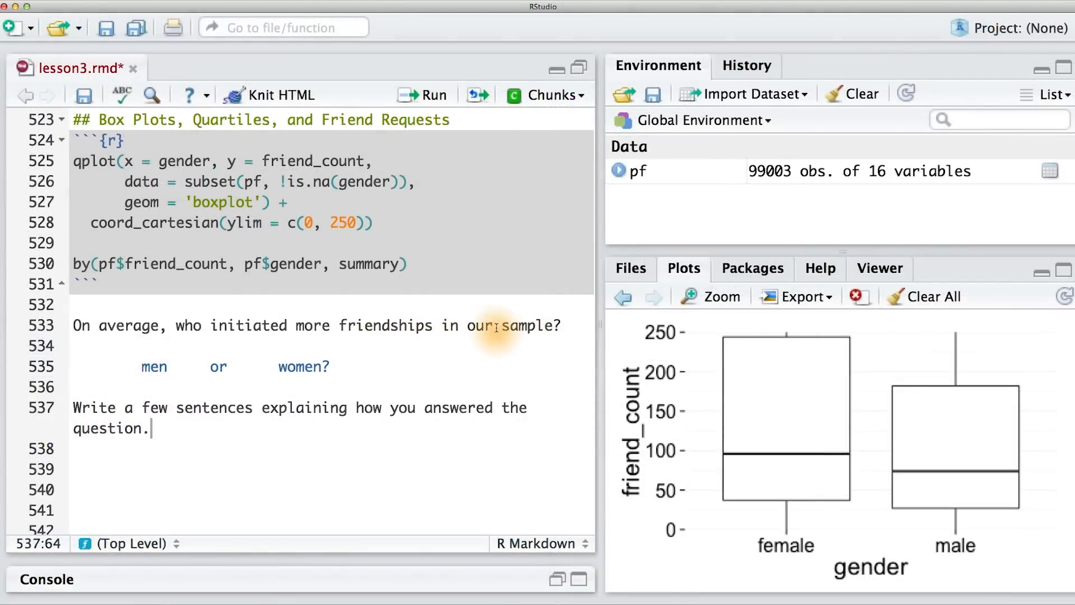
mouse_move(337, 367)
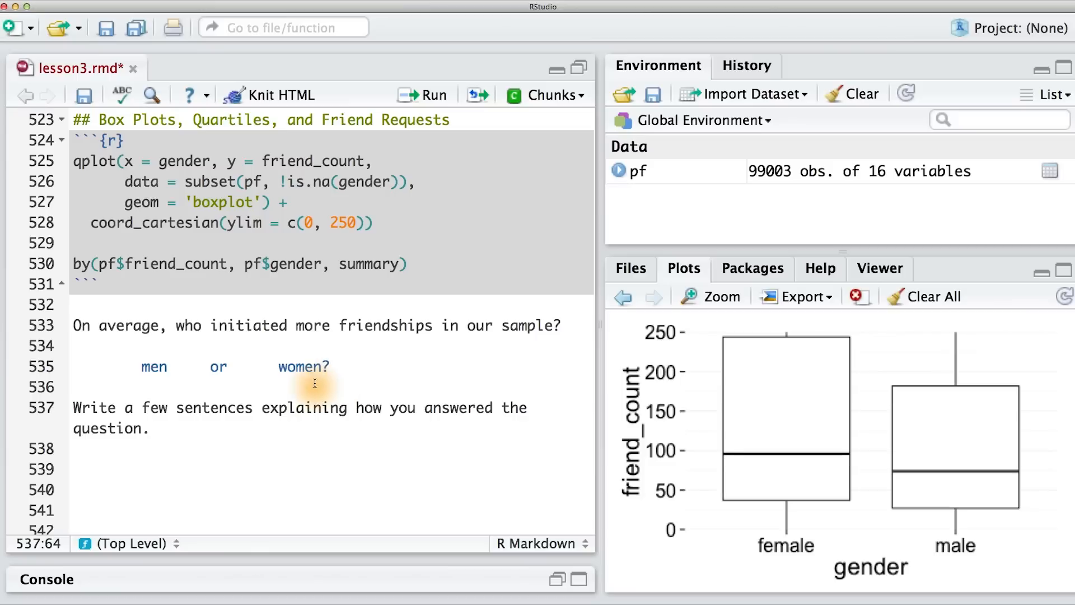
mouse_move(195, 430)
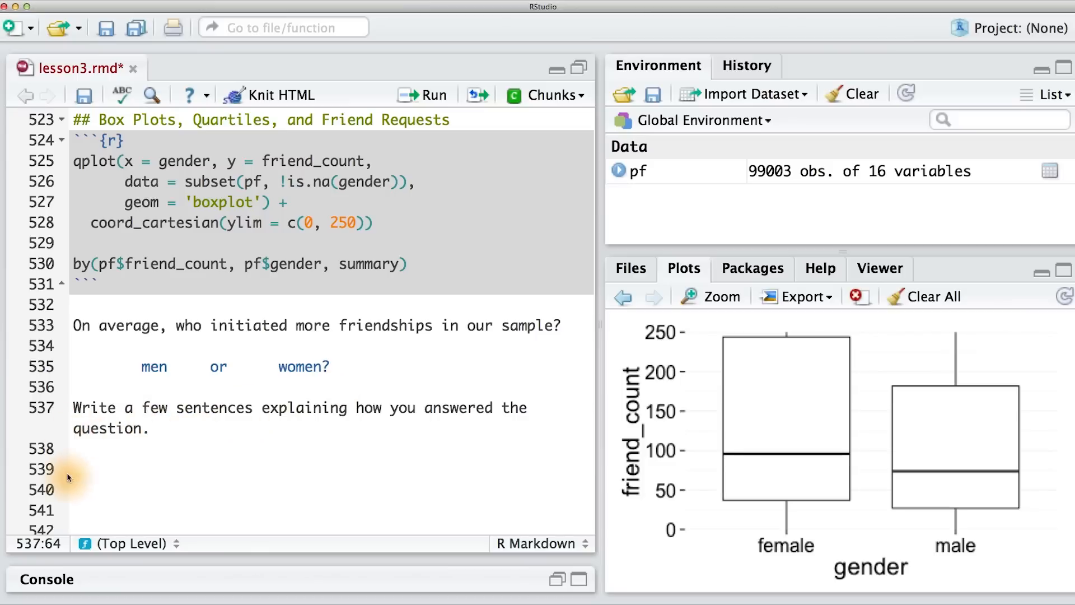
mouse_move(68, 507)
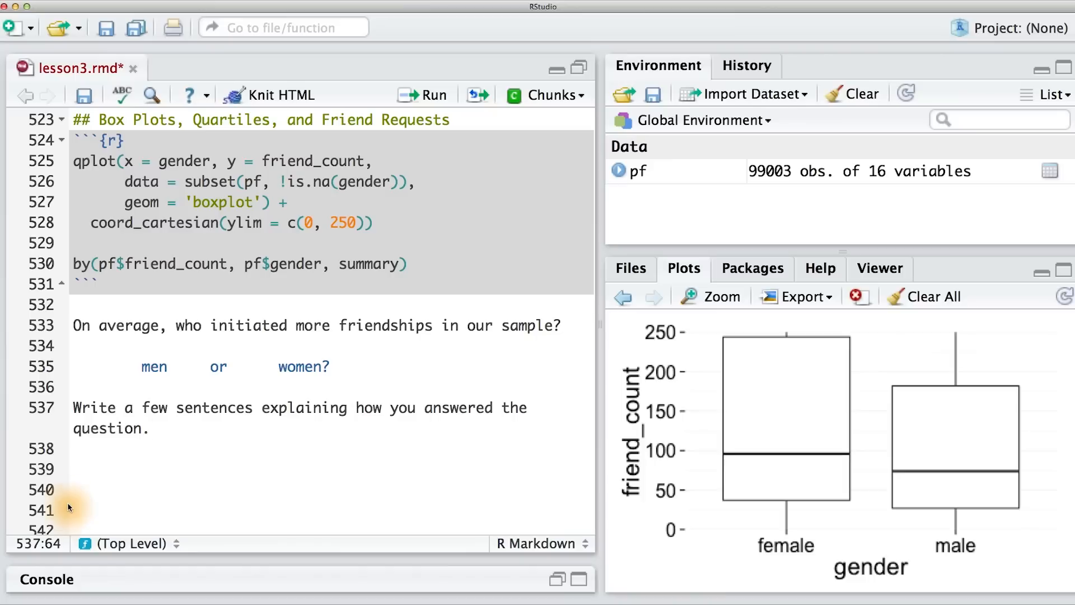